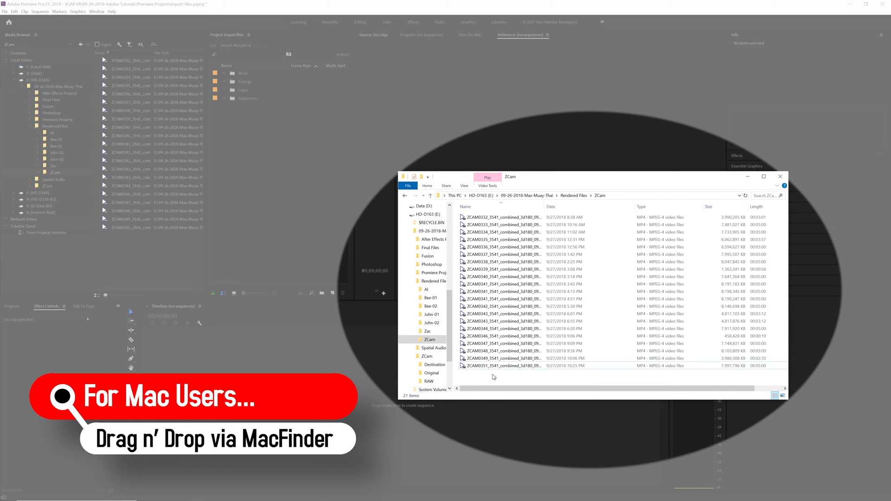
- Select all 21 combined VR180 MP4 clips in the ZCam folder
key("ctrl+a")
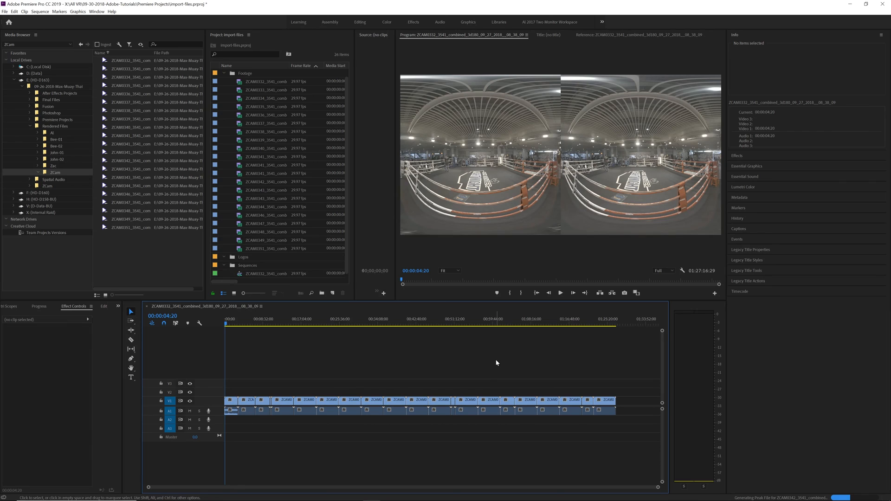
mouse_move(486, 378)
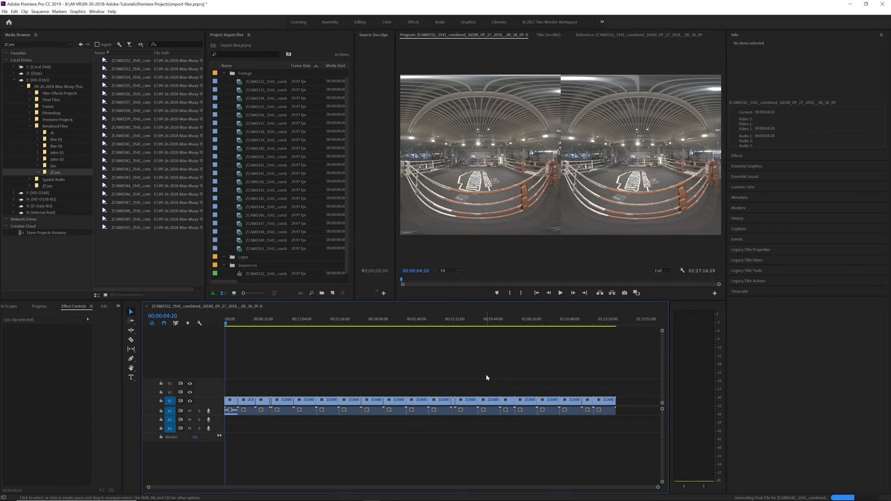
mouse_move(27, 54)
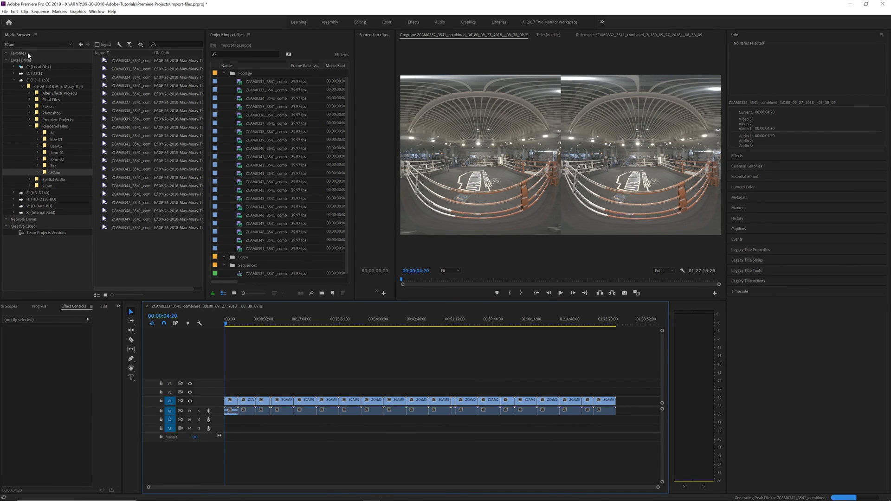